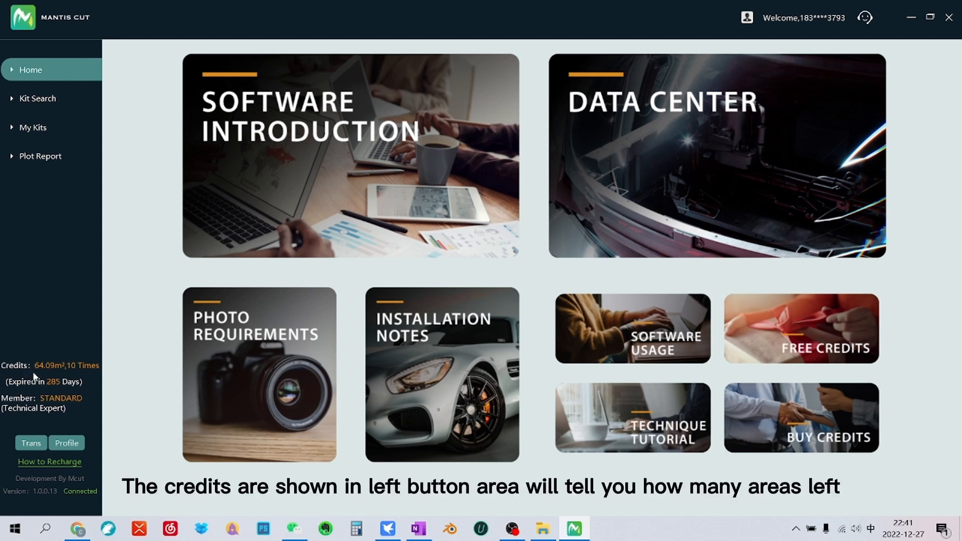
mouse_move(37, 363)
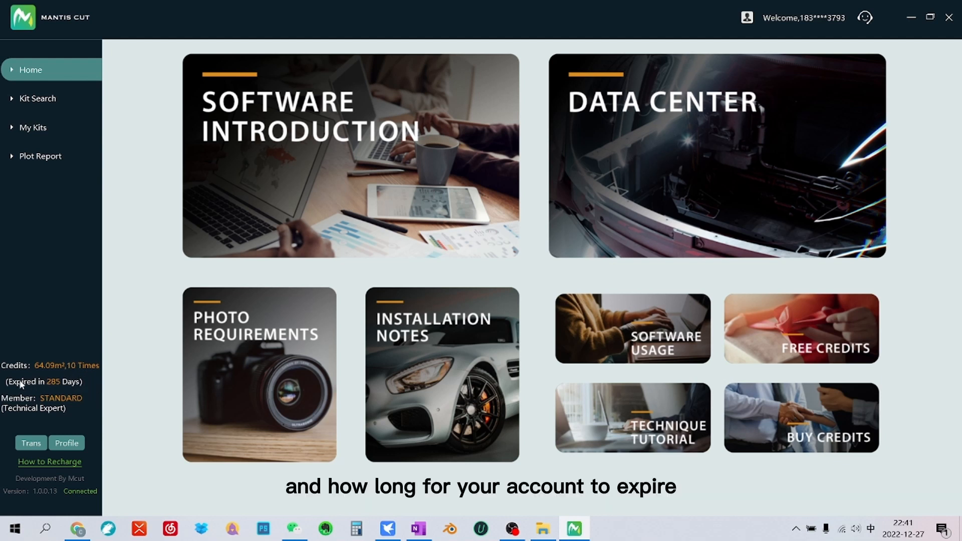
mouse_move(71, 394)
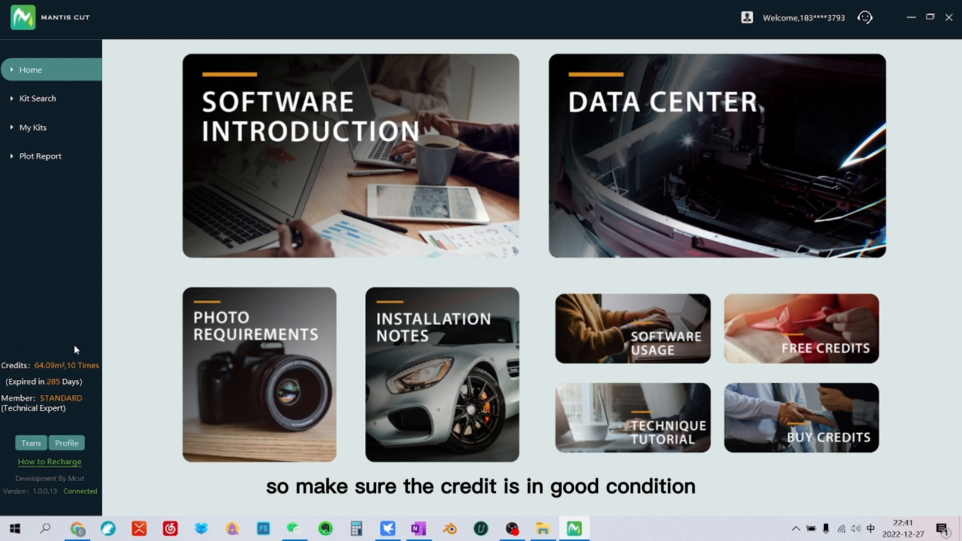
mouse_move(55, 366)
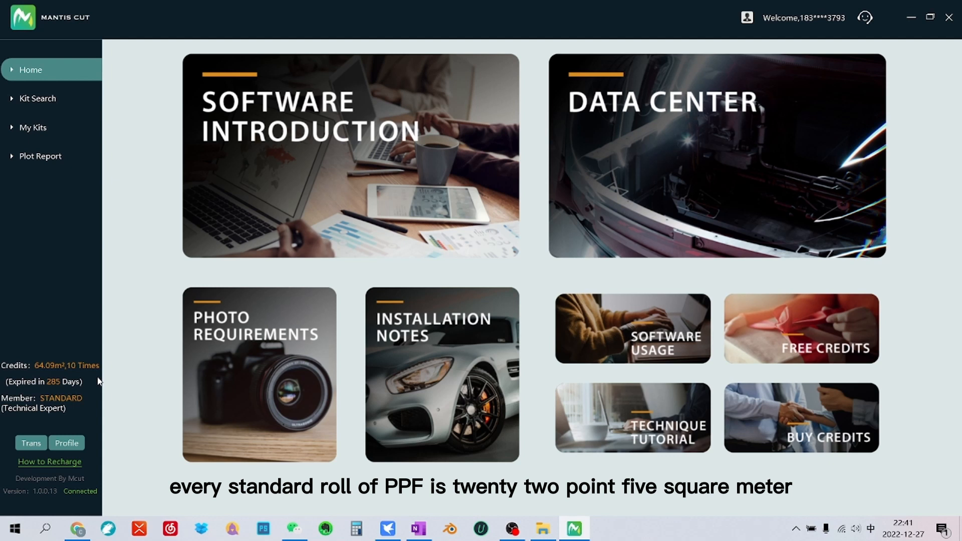
mouse_move(54, 373)
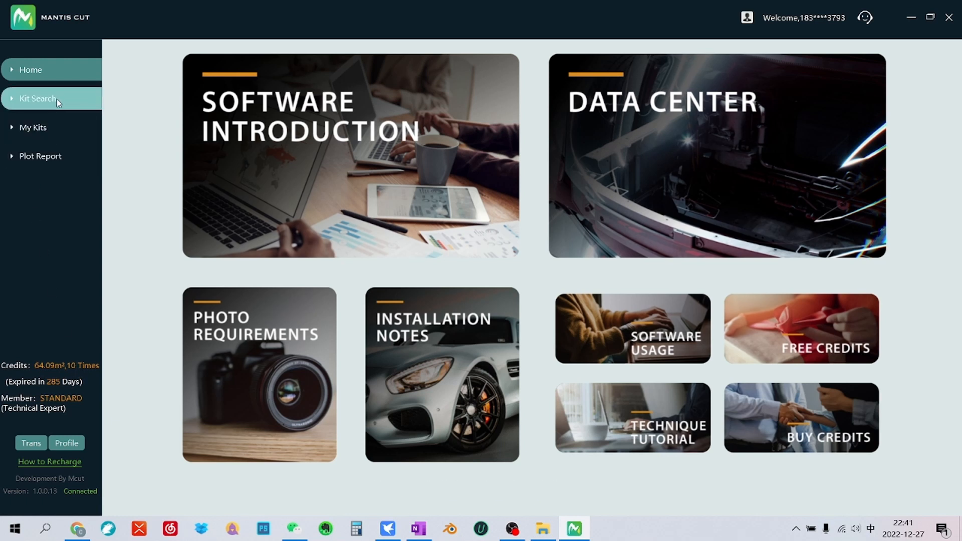
Filter the car kit search to a 2021 Lamborghini Huracan, STO trim
click(38, 99)
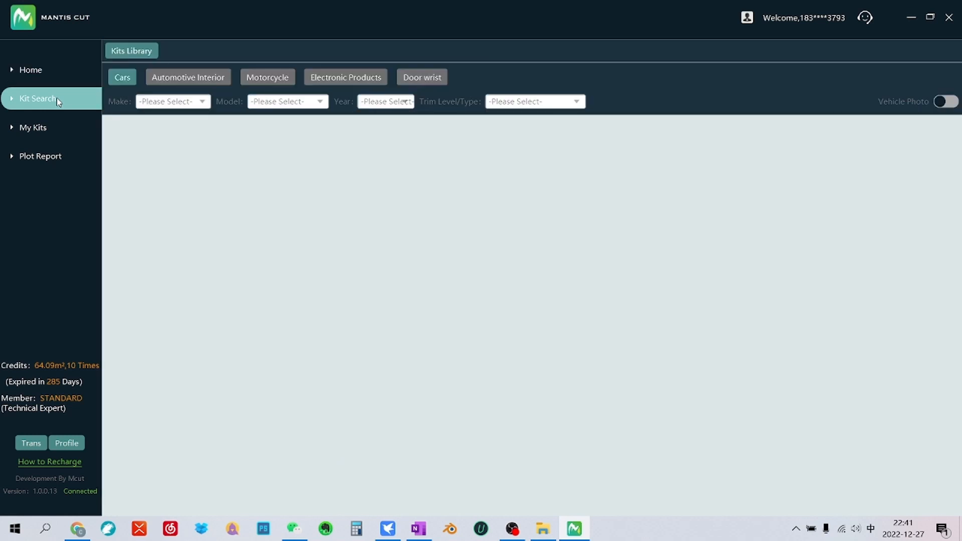
click(38, 98)
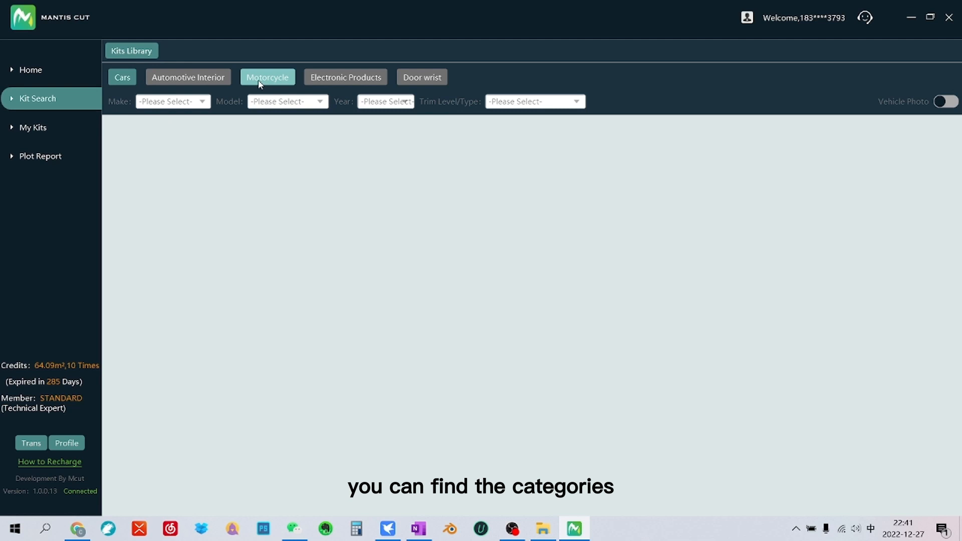
click(188, 78)
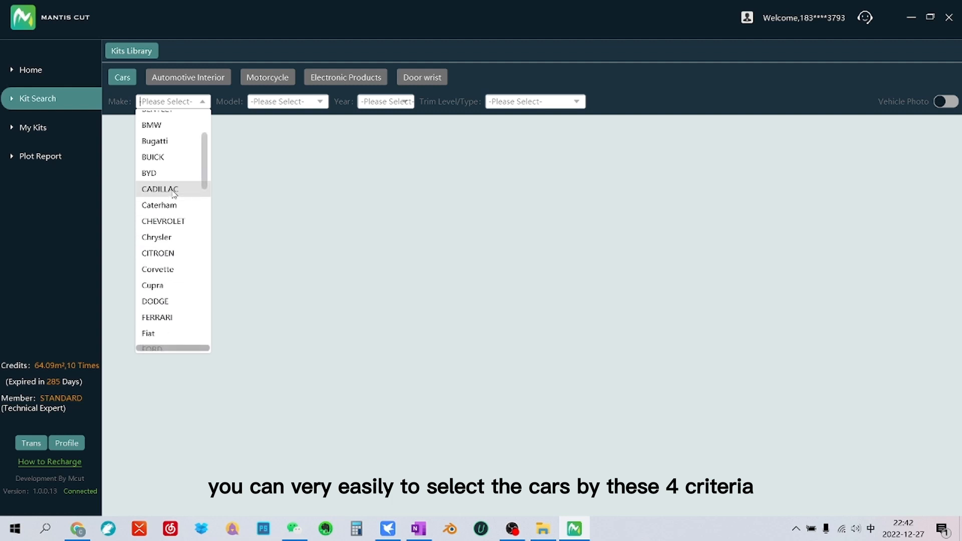
scroll(down, 3)
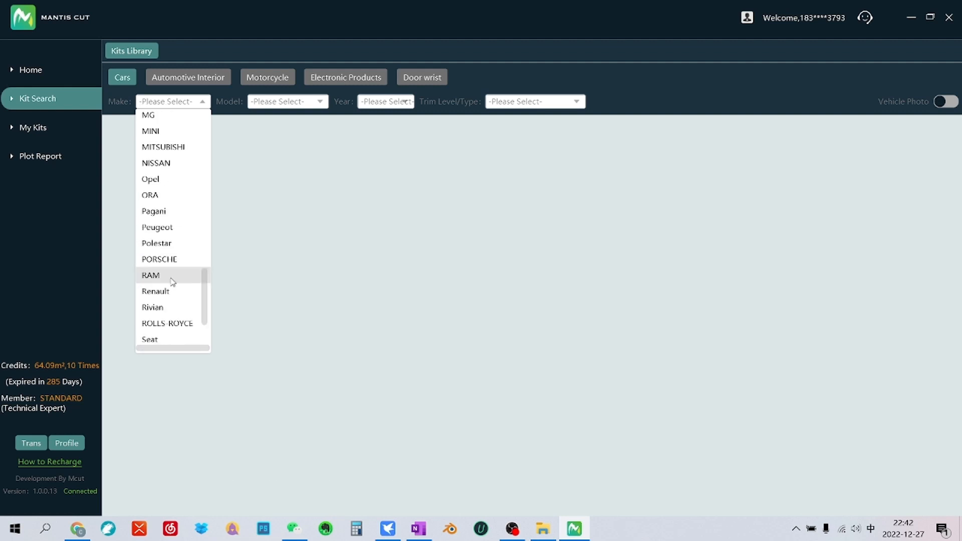
scroll(down, 3)
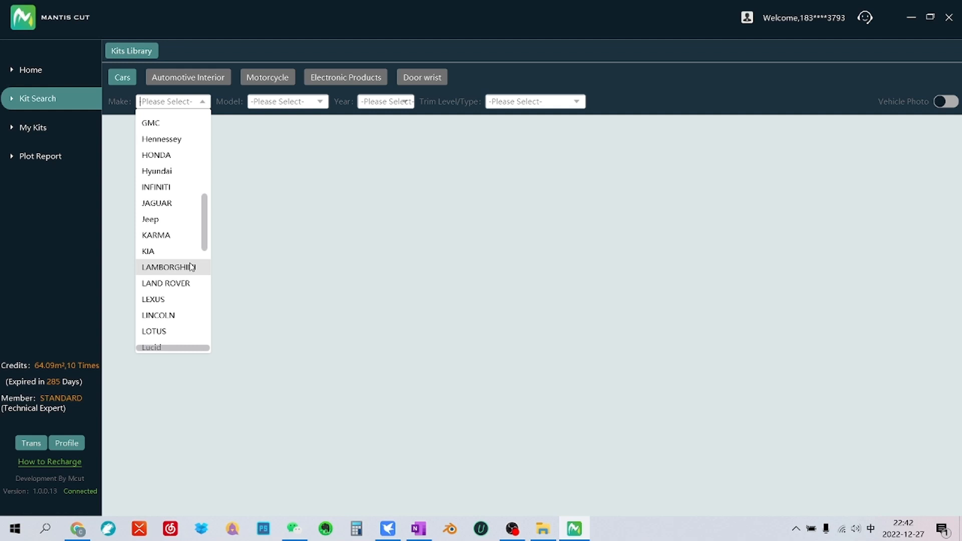
click(172, 268)
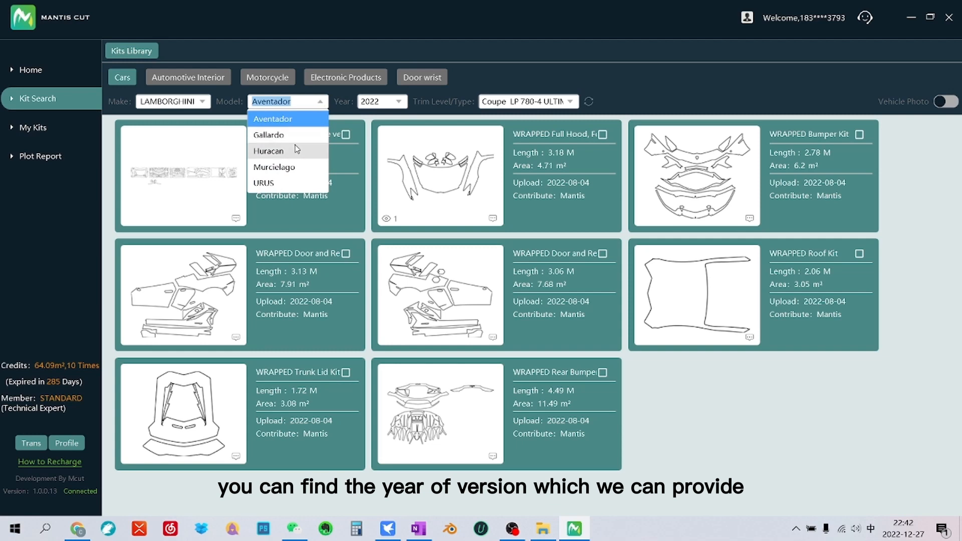
click(269, 151)
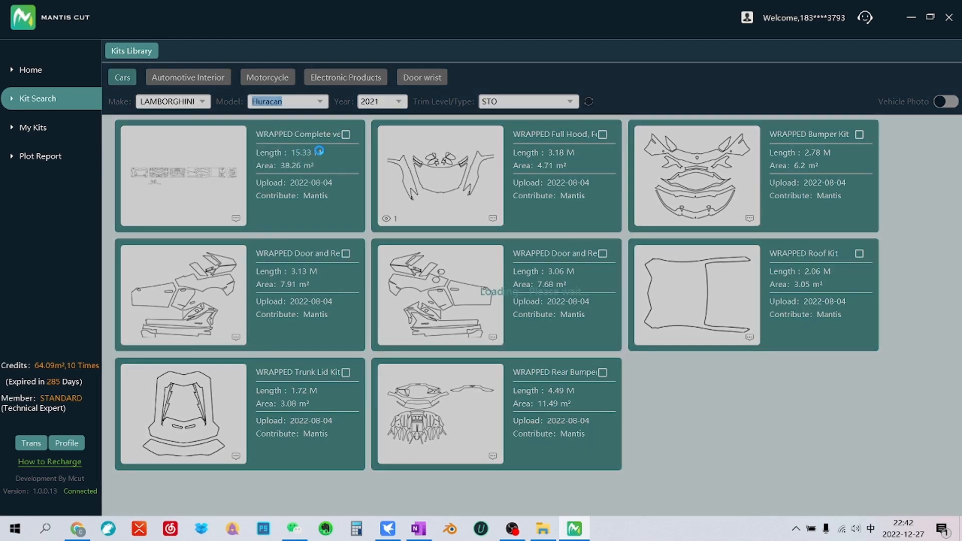
click(398, 102)
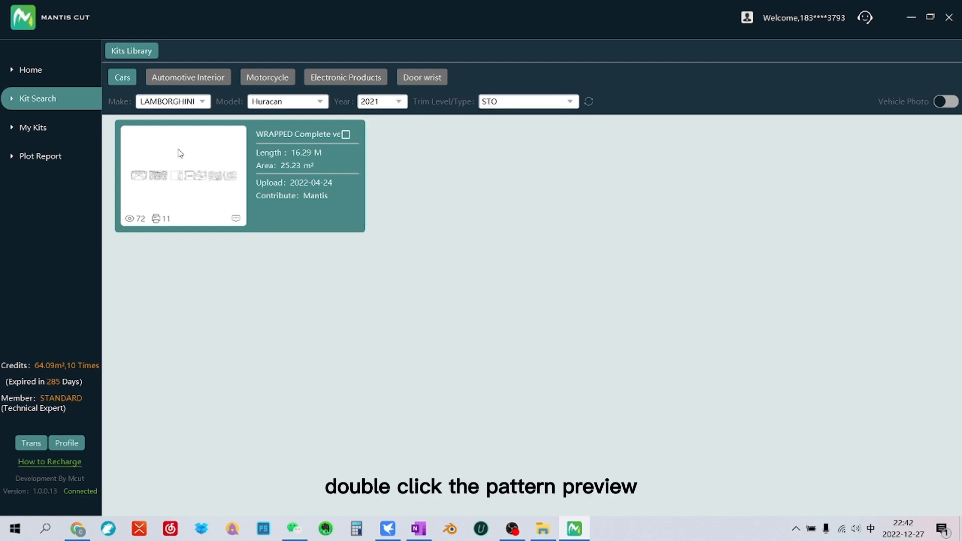
Open the WRAPPED Complete Huracan STO kit in a new editor tab
double_click(182, 177)
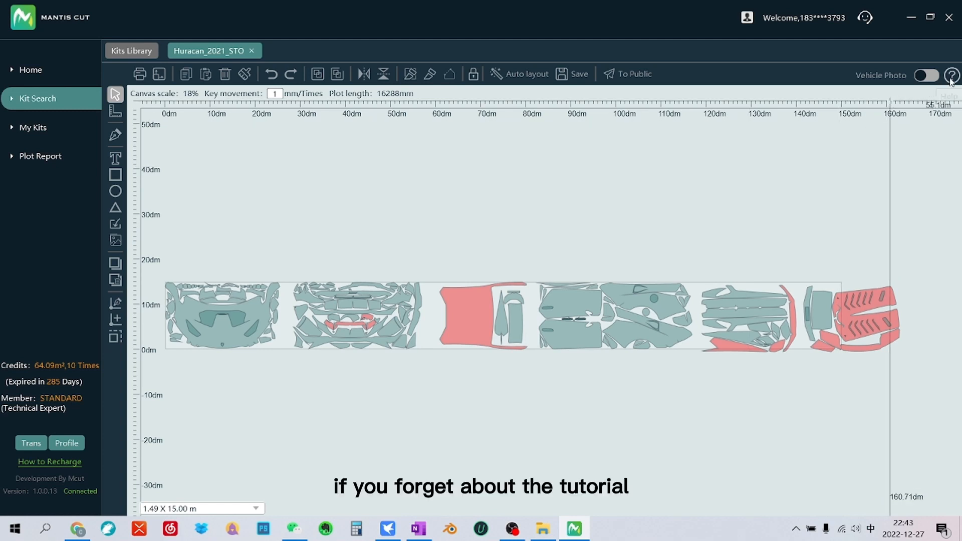
mouse_move(952, 82)
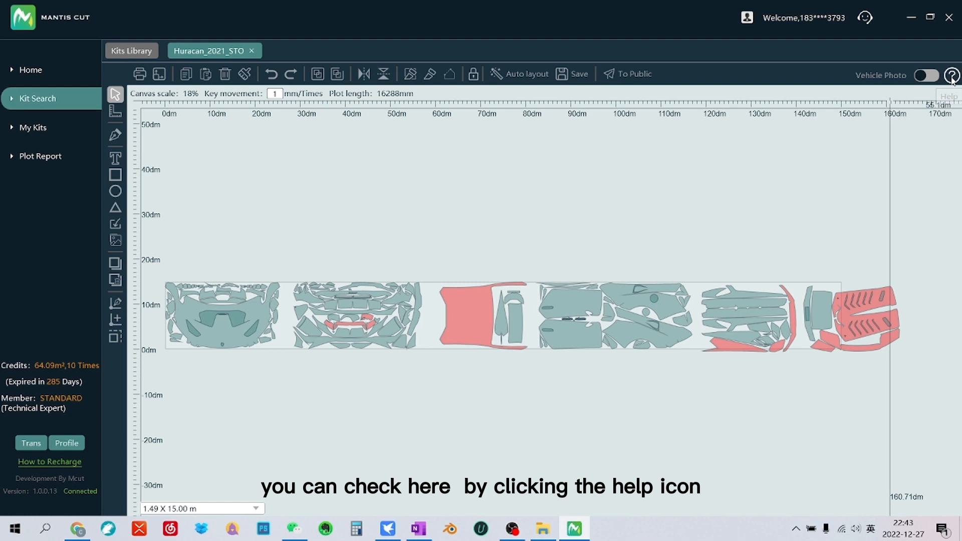
click(951, 74)
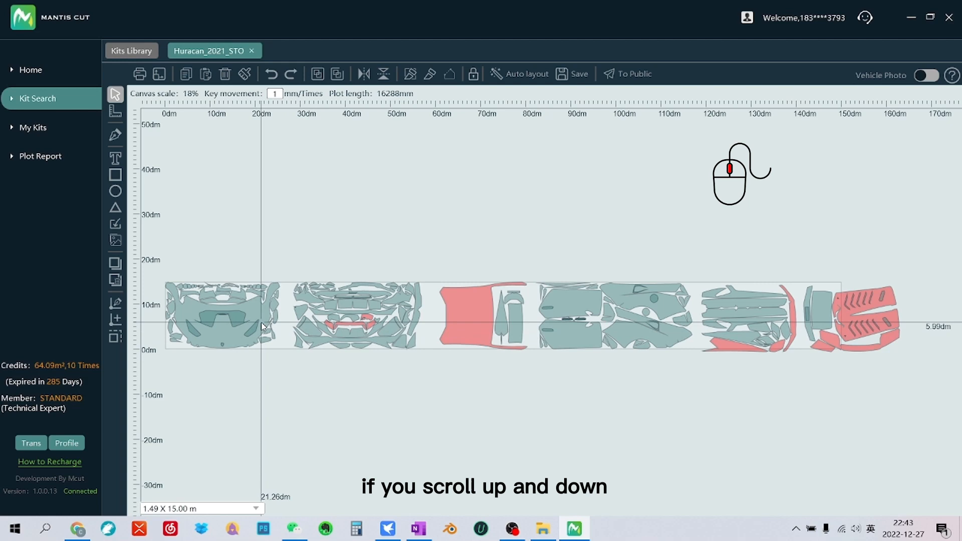
scroll(up, 3)
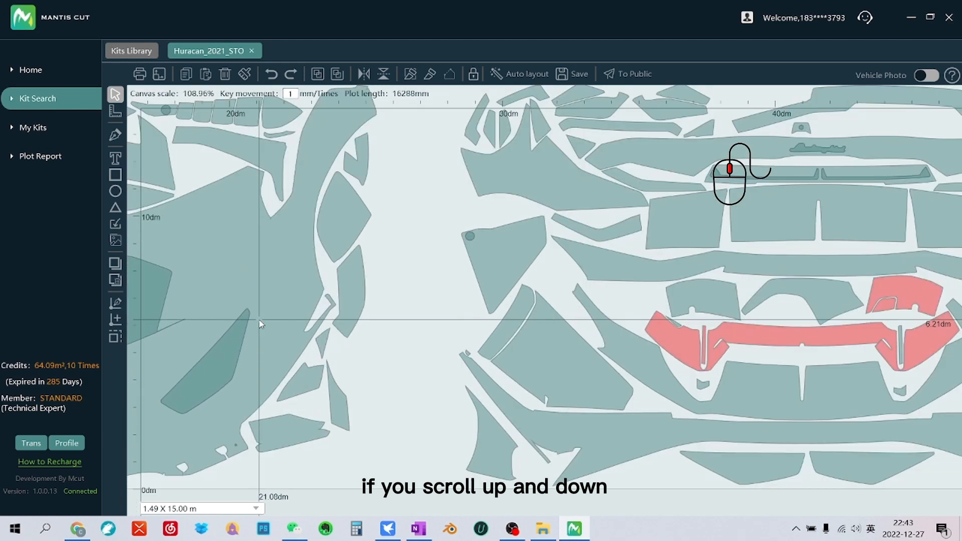
scroll(down, 3)
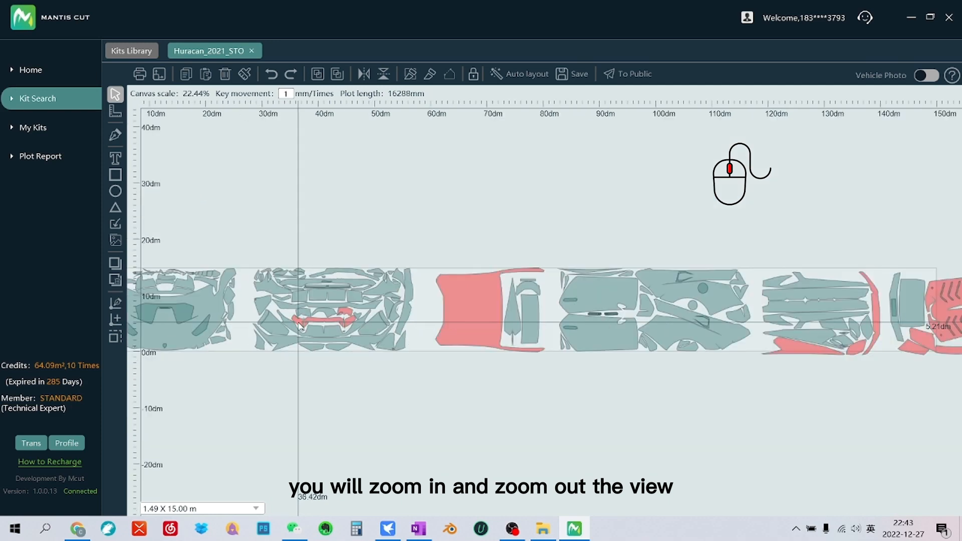
mouse_move(552, 283)
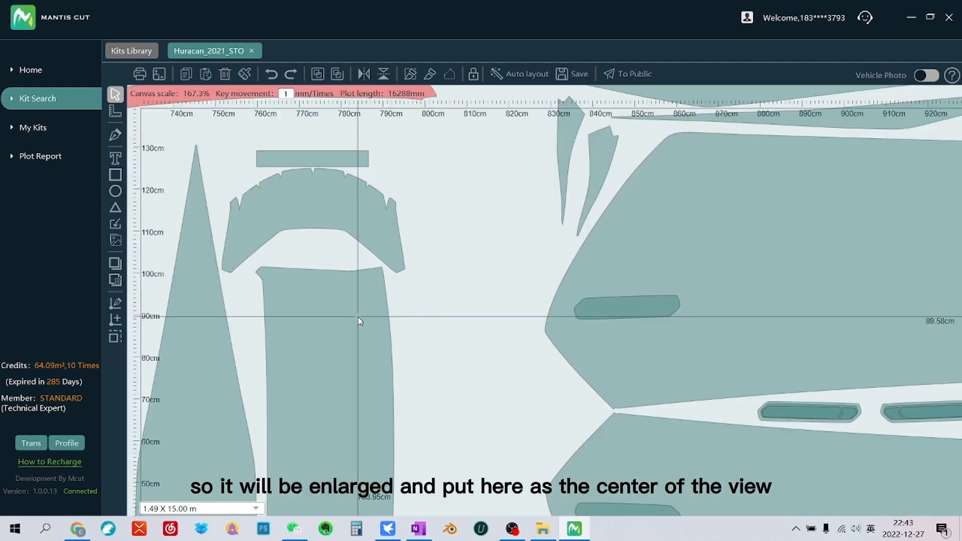
scroll(down, 3)
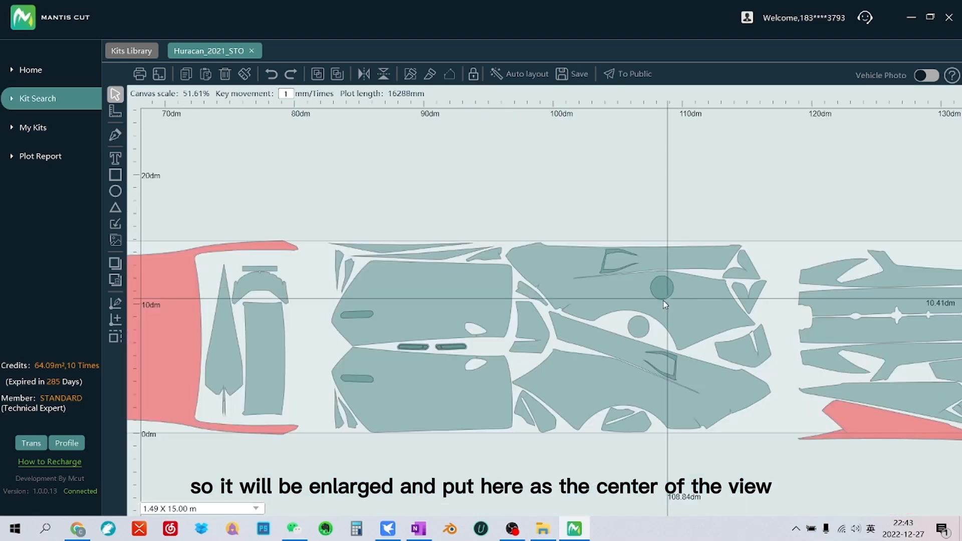
scroll(down, 3)
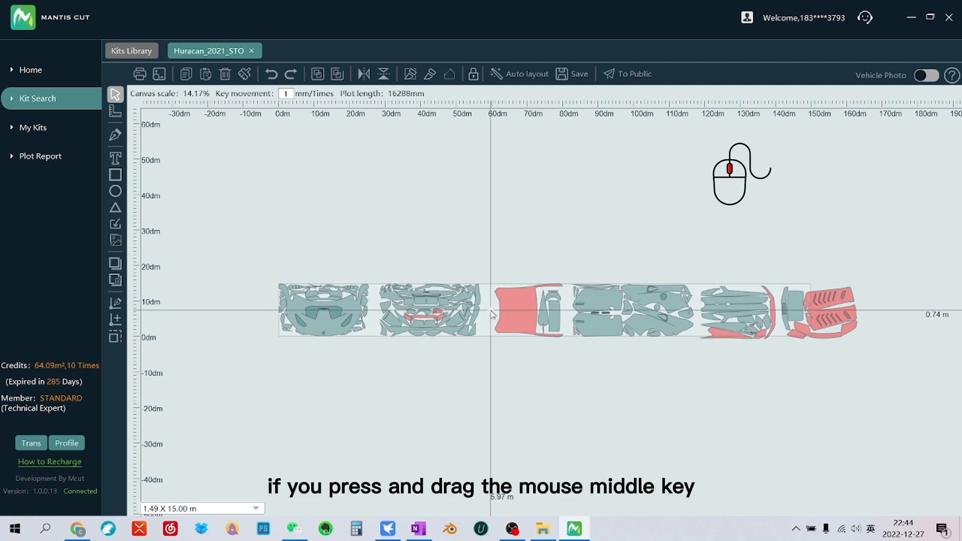
drag(491, 313, 491, 276)
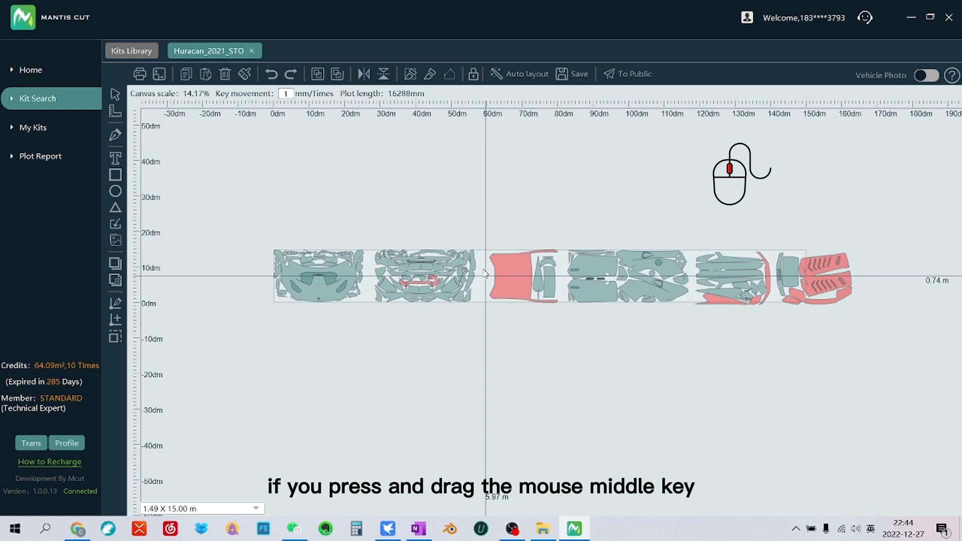
drag(484, 274, 399, 317)
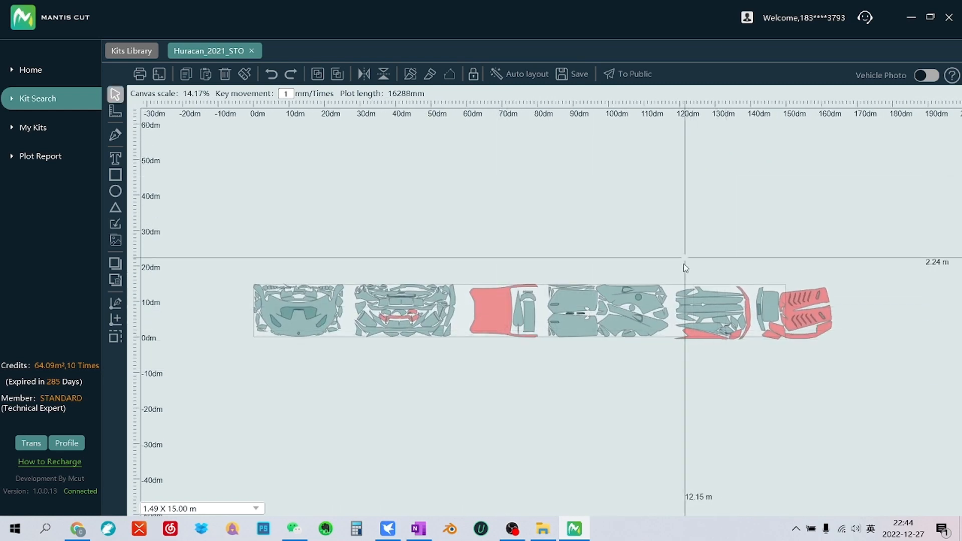
right_click(687, 272)
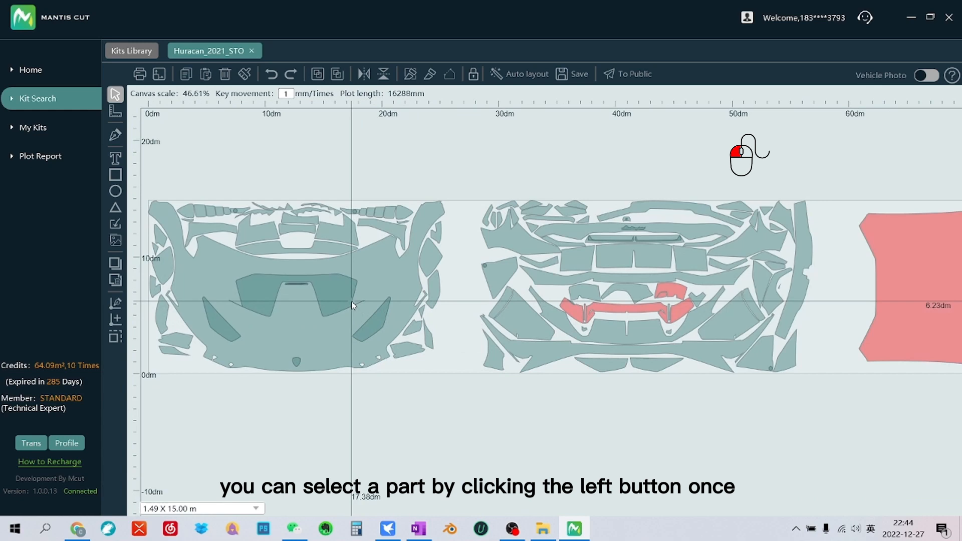
Select the narrow piece overlapping its neighbour beside the hood and undo its move
scroll(up, 3)
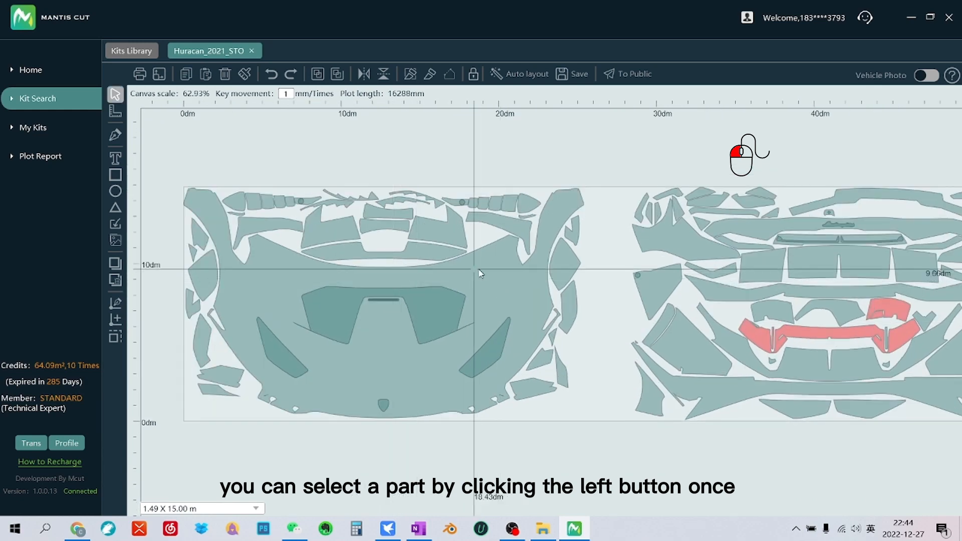
click(383, 251)
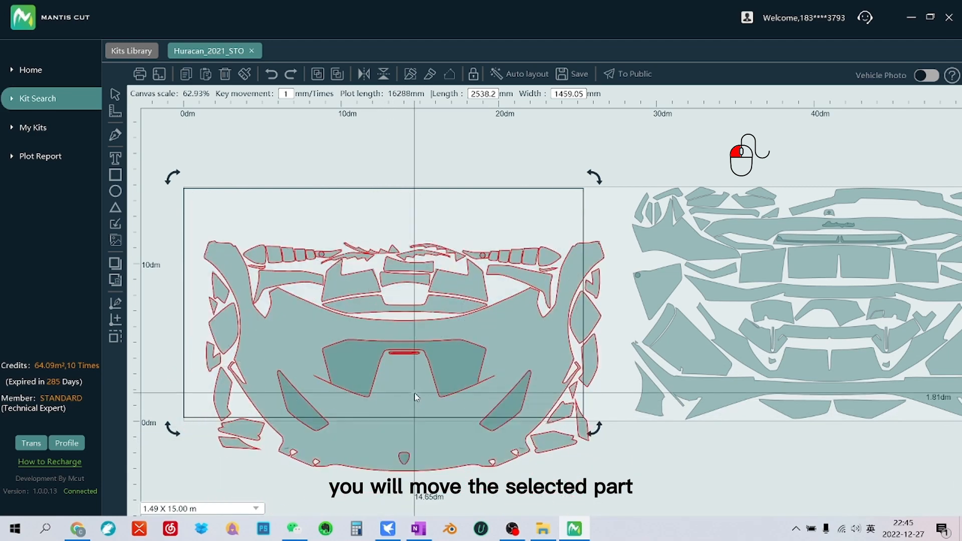
scroll(down, 3)
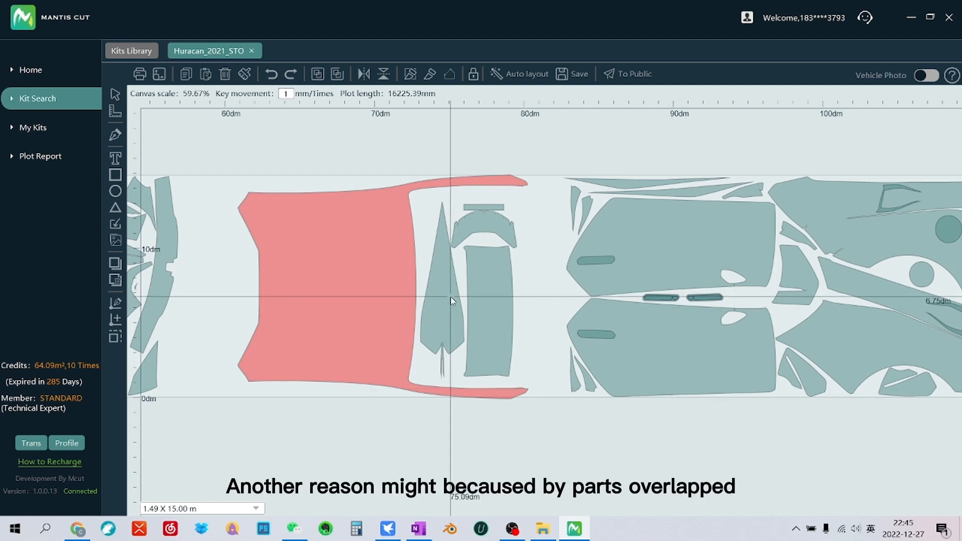
click(442, 289)
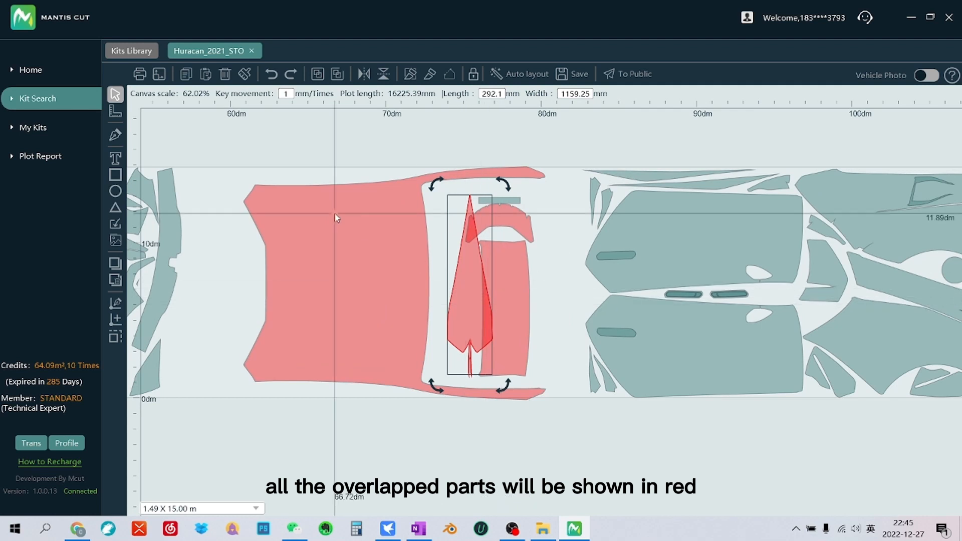
mouse_move(271, 74)
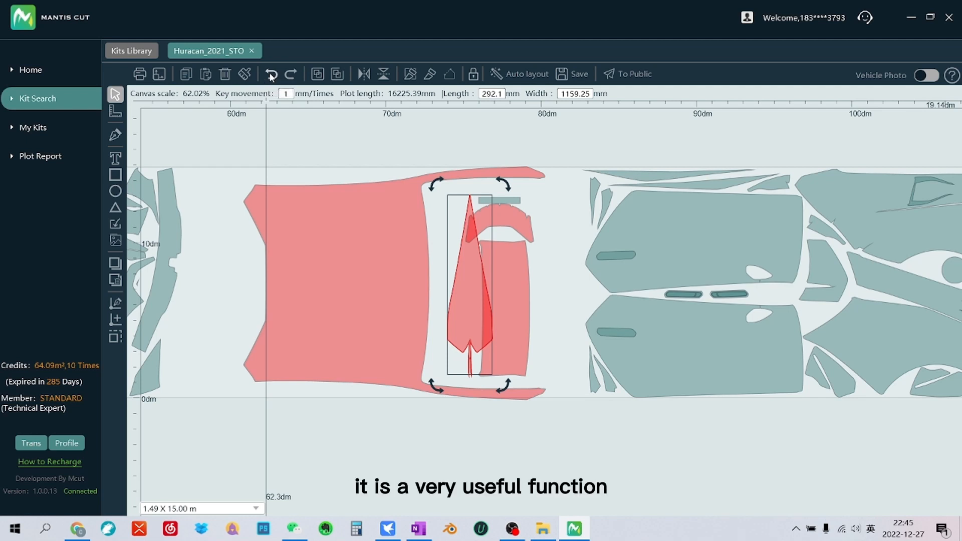
click(270, 74)
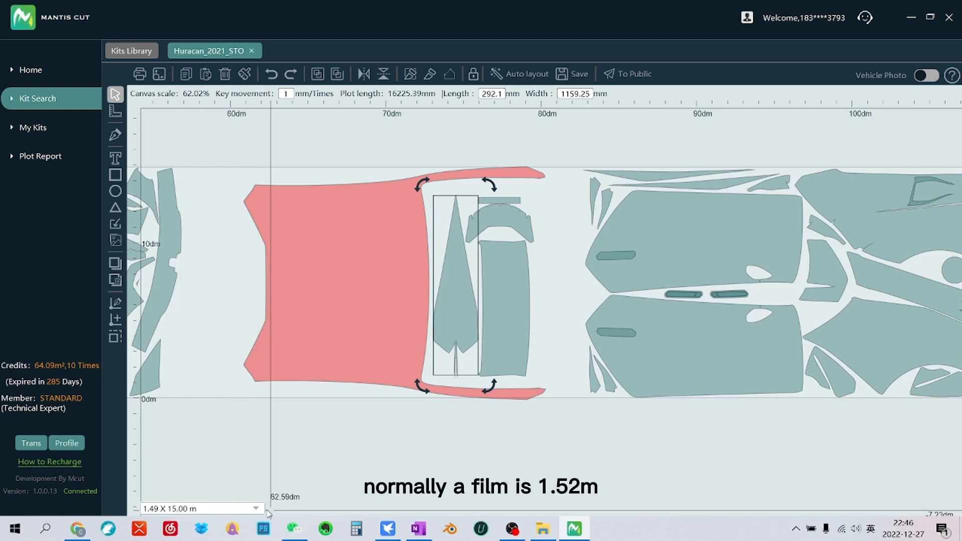
Open the material size list showing the available film roll sizes
click(256, 508)
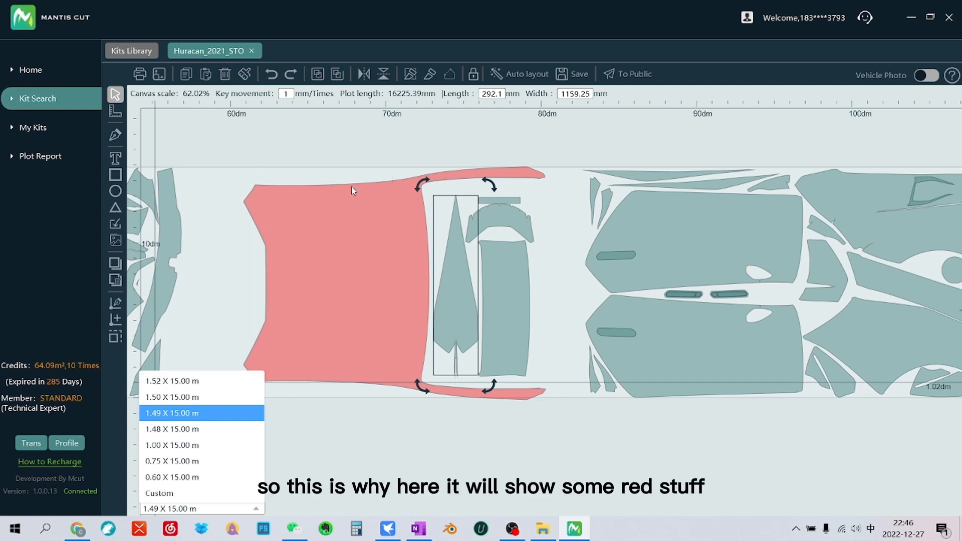
mouse_move(522, 177)
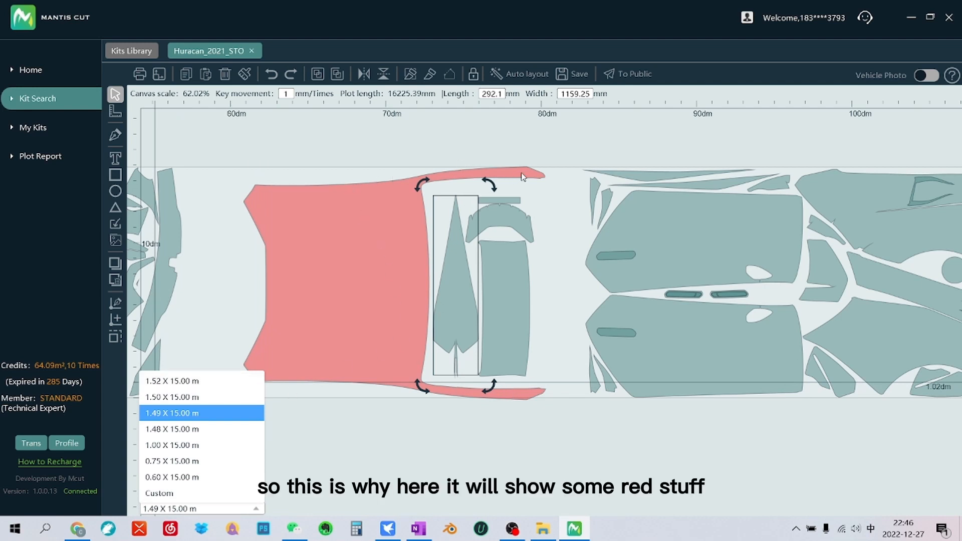
mouse_move(120, 381)
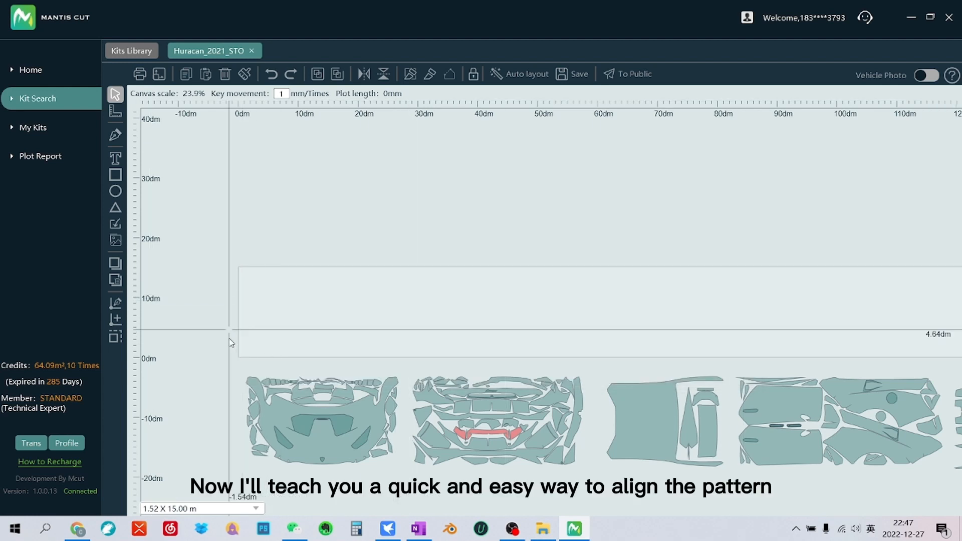
Box-select the front-end pieces and align them to the plotting area's bottom-left corner
click(317, 420)
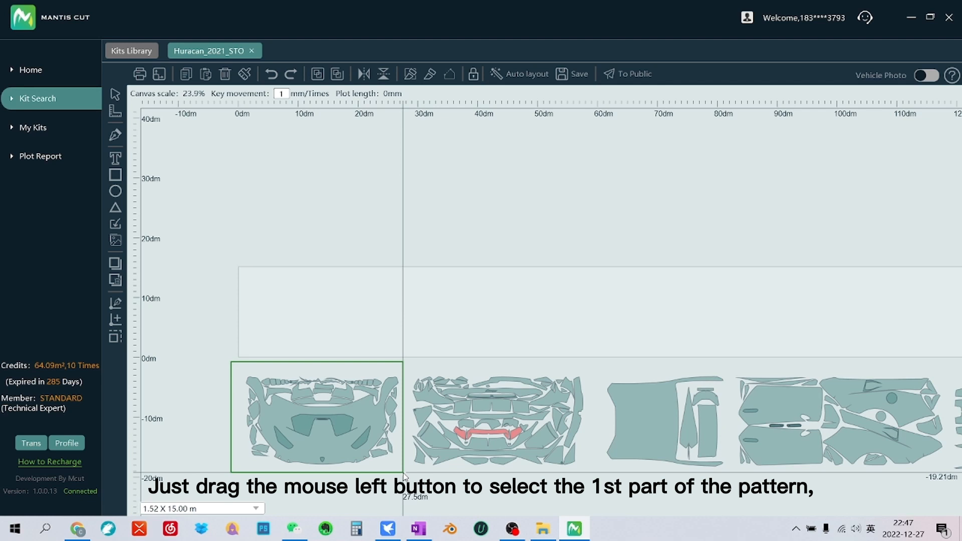
drag(240, 368, 405, 470)
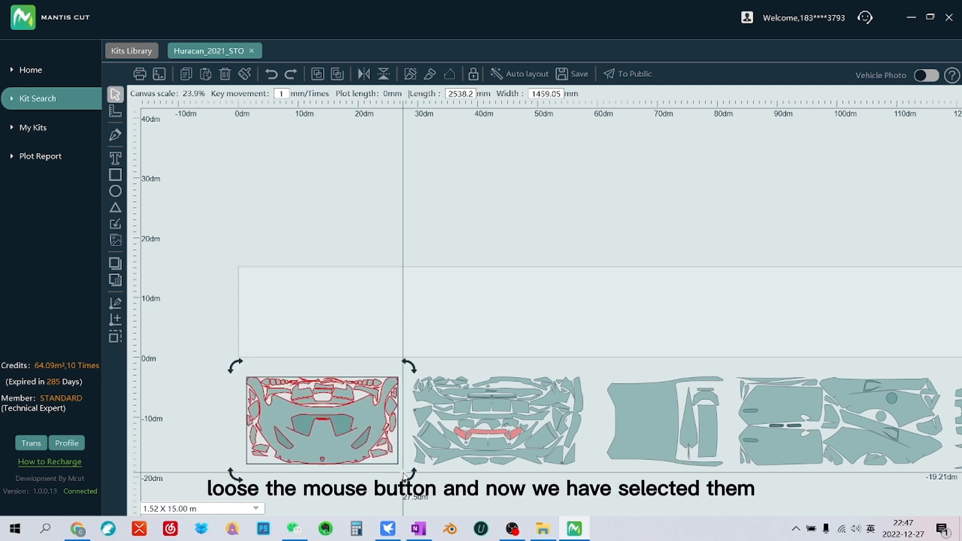
mouse_move(382, 358)
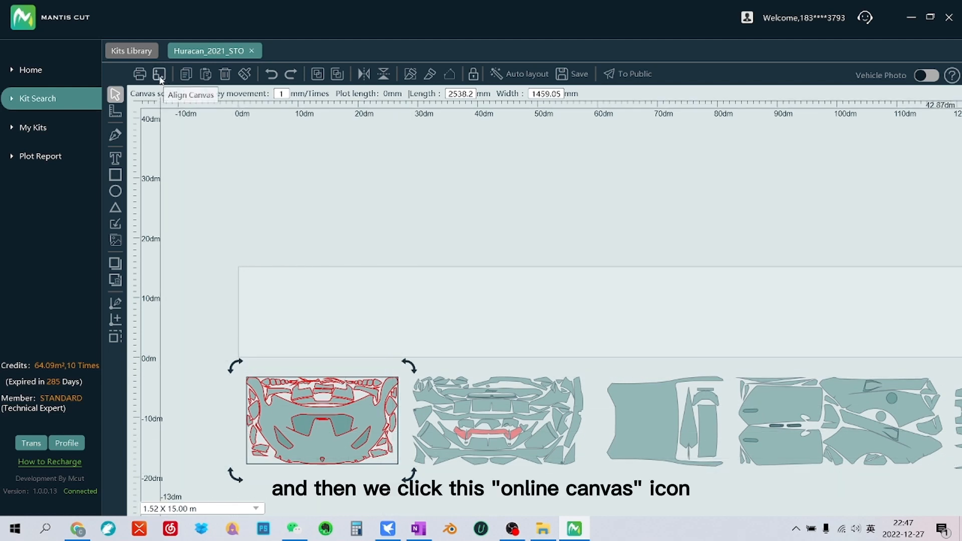
click(160, 74)
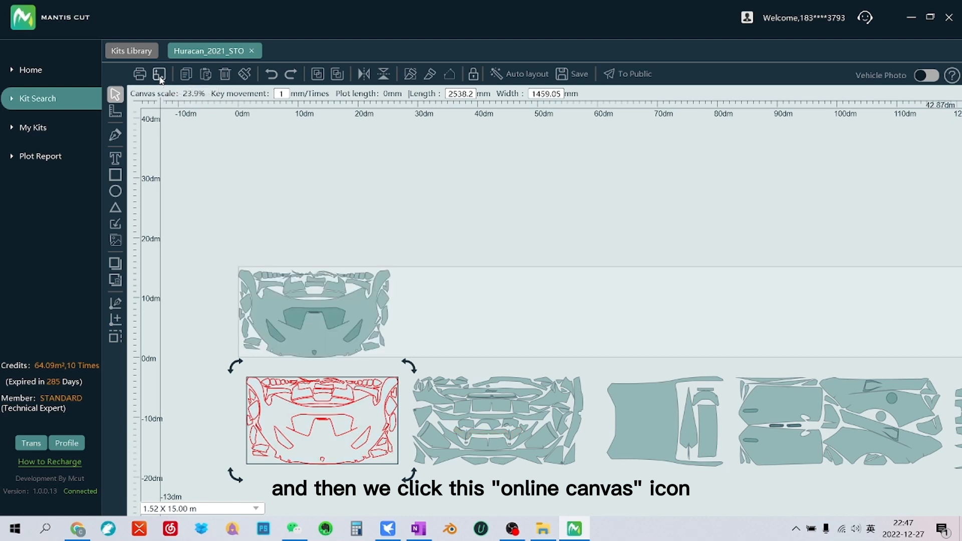
click(159, 74)
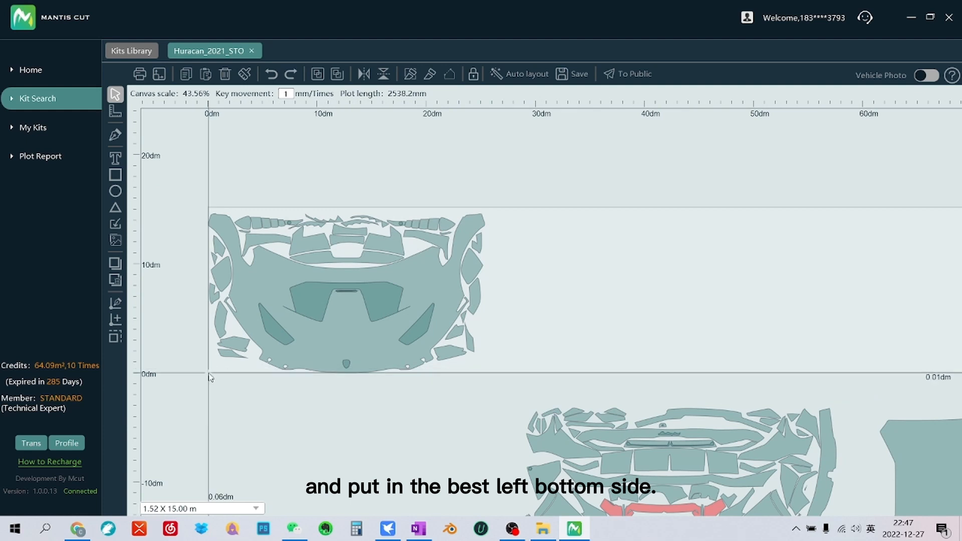
scroll(down, 3)
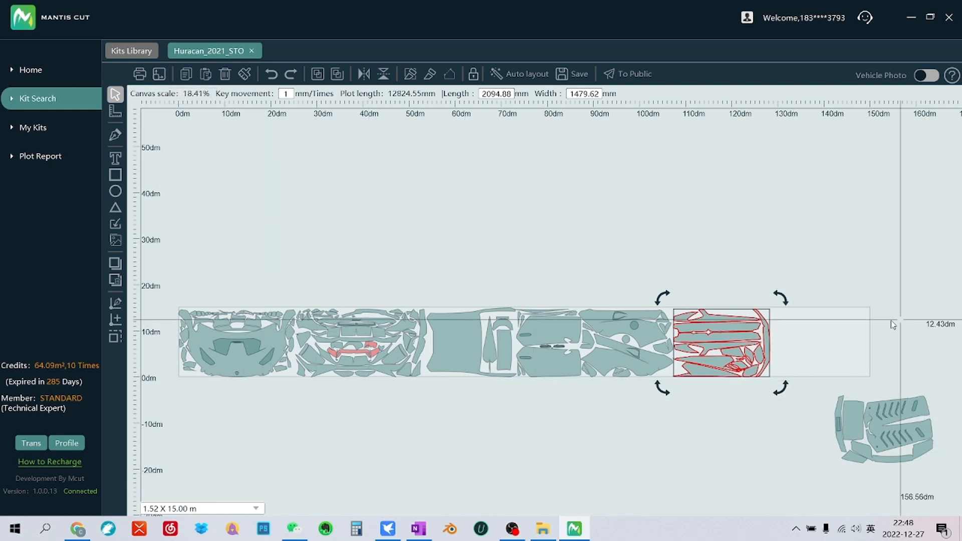
Align the remaining kit section beside the placed groups, bringing plot length to about 14.95 m
click(884, 424)
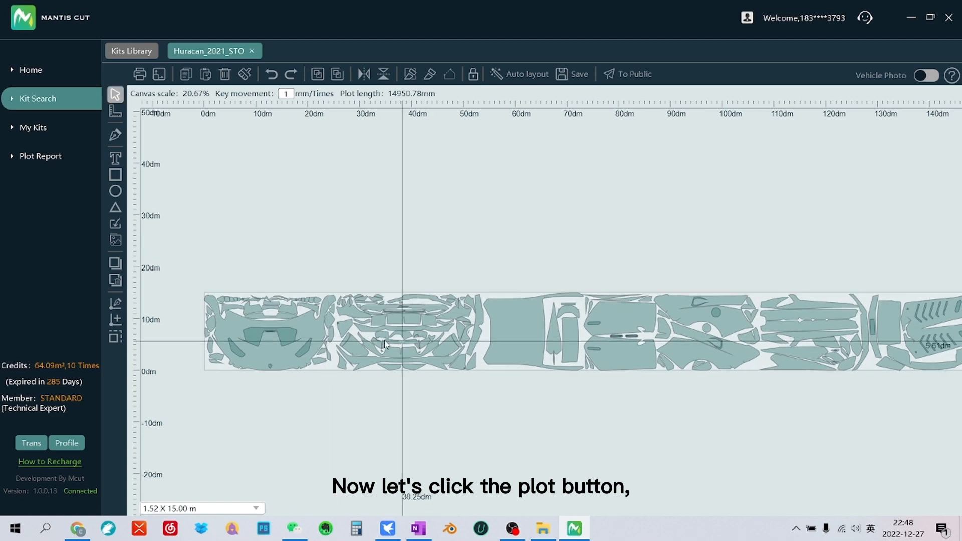
click(139, 74)
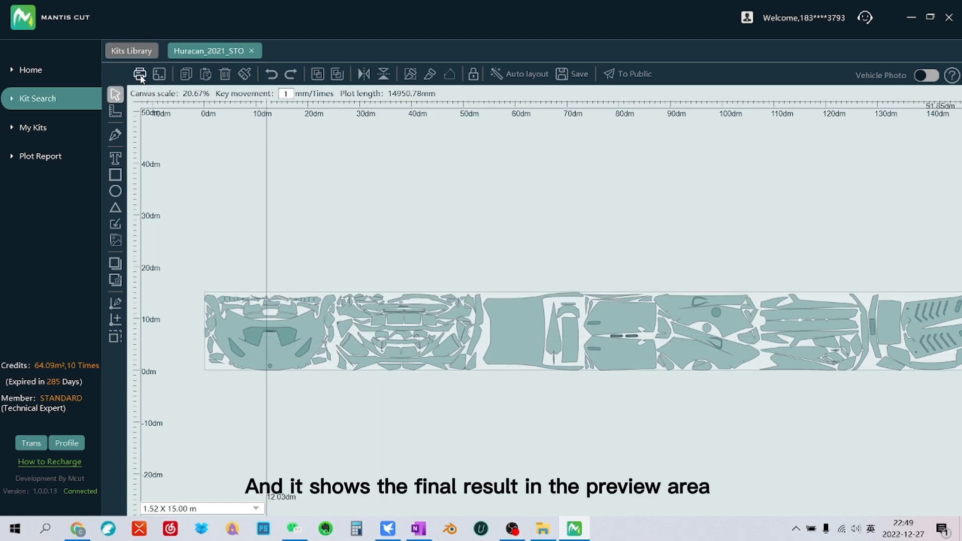
Show the plotting preview of 22.43 m² over 14.96 m and open the Plotter field
click(140, 73)
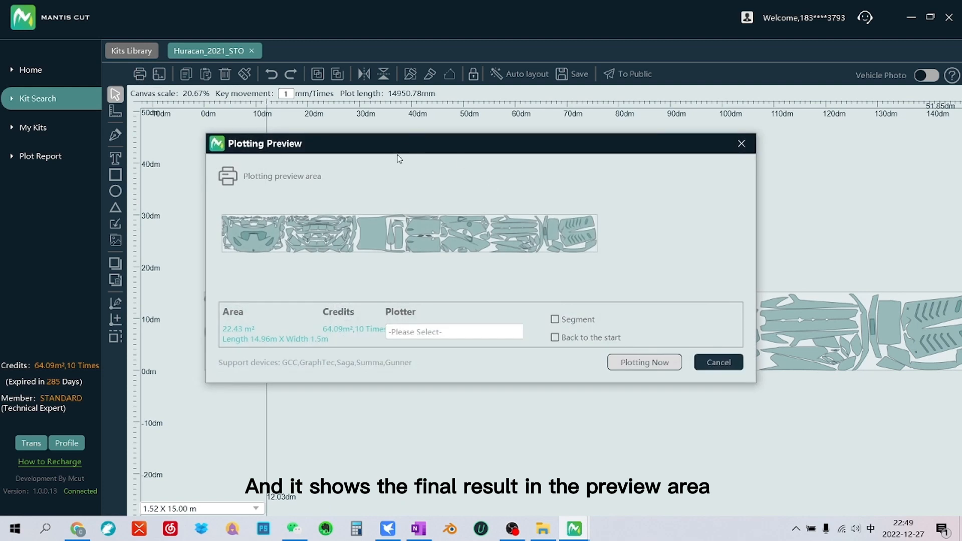
mouse_move(577, 218)
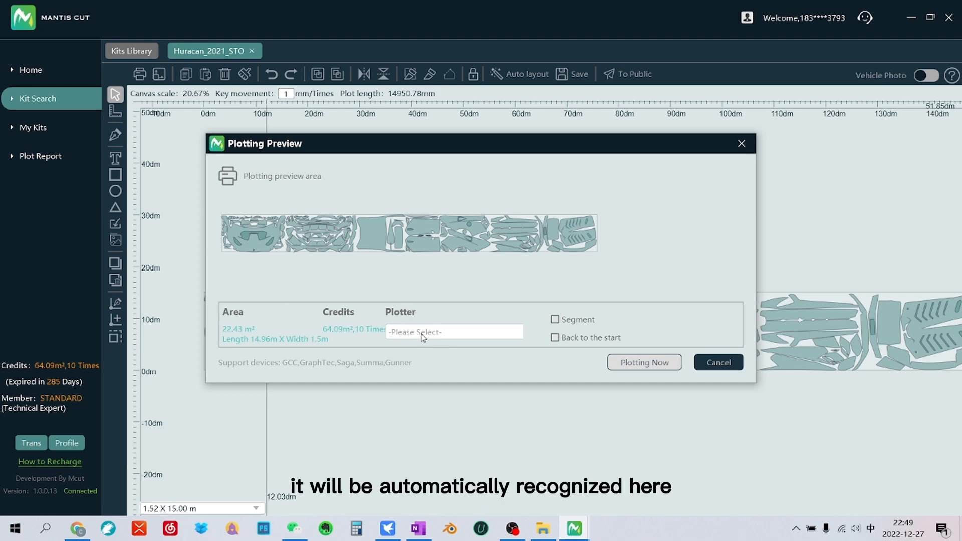
click(455, 331)
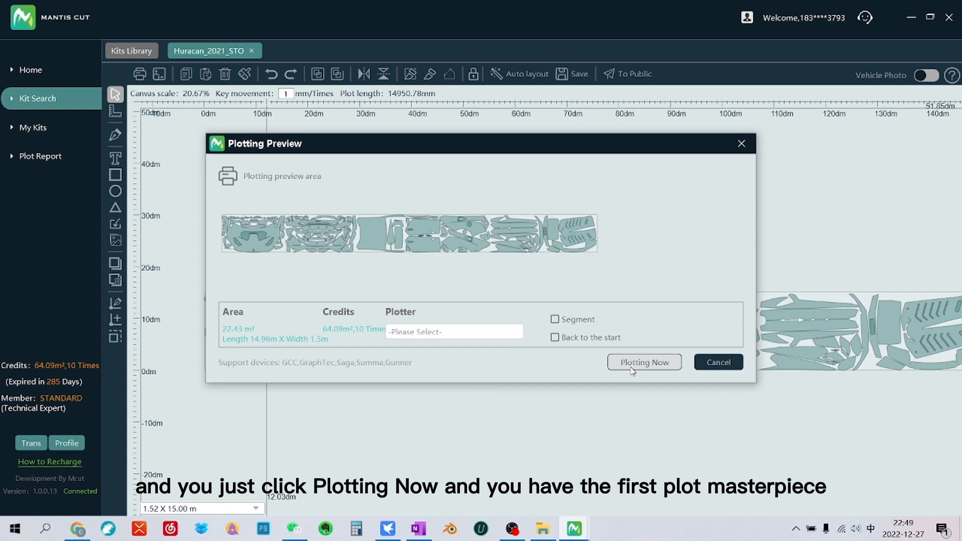
mouse_move(740, 153)
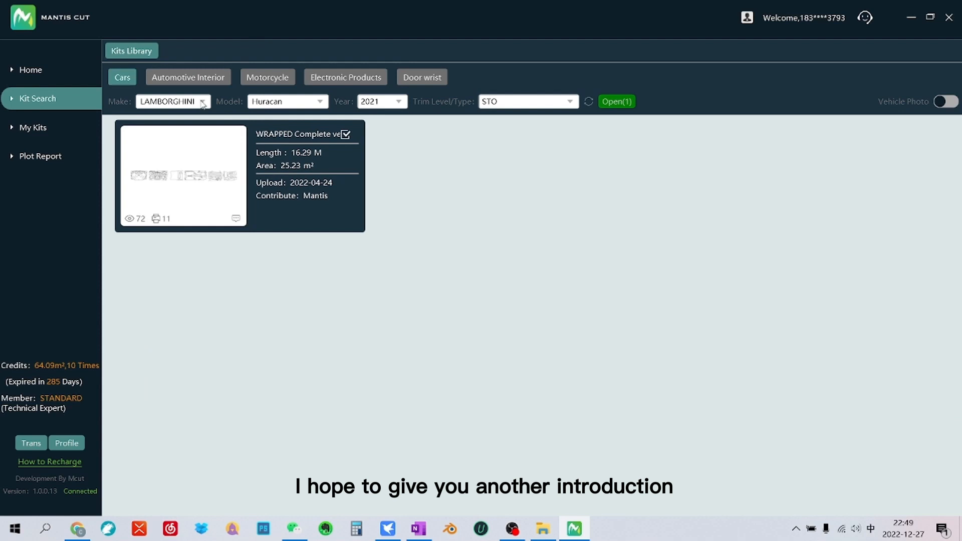
Filter the kits library to Tesla Model Y and open its complete vehicle kit
click(173, 101)
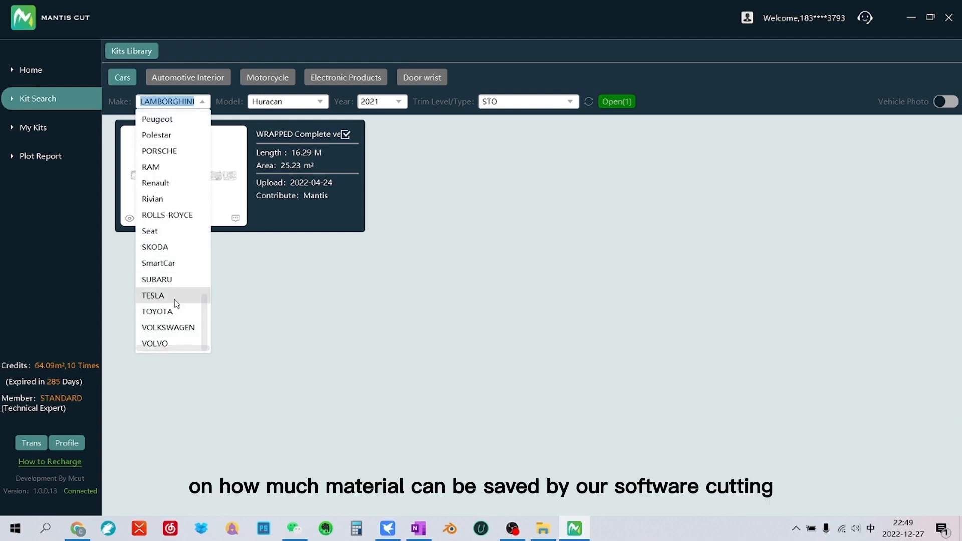
click(153, 296)
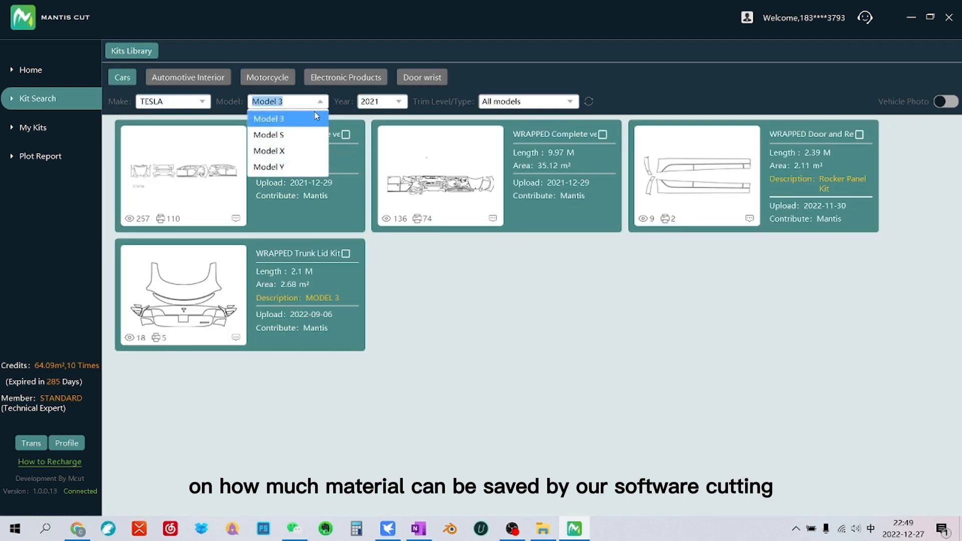
click(269, 167)
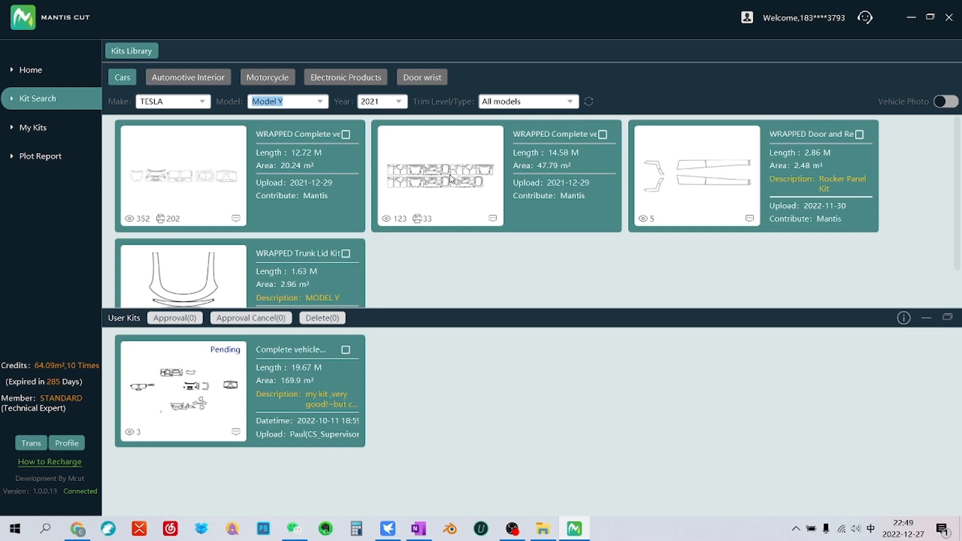
double_click(440, 176)
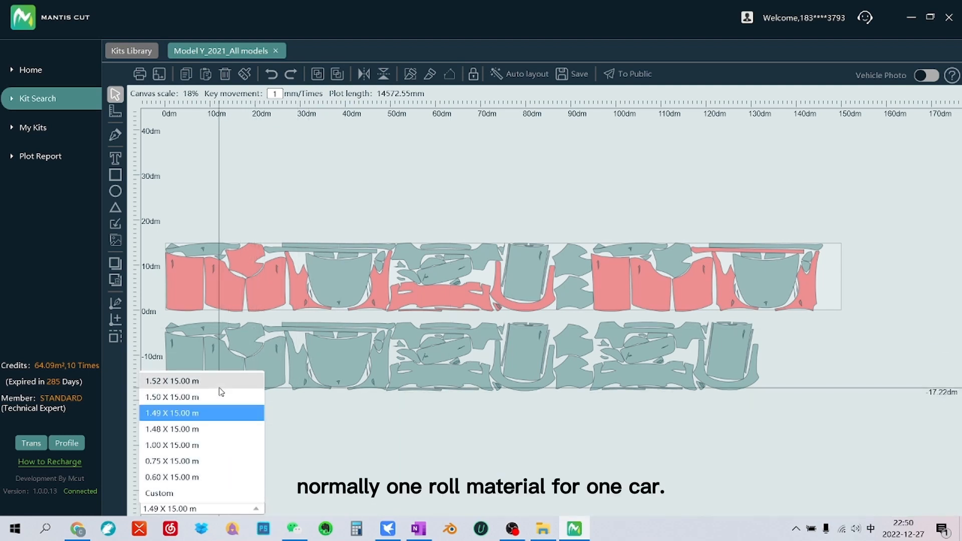
Choose the 1.52 × 15.00 m roll from the Model Y kit's material dropdown
click(171, 381)
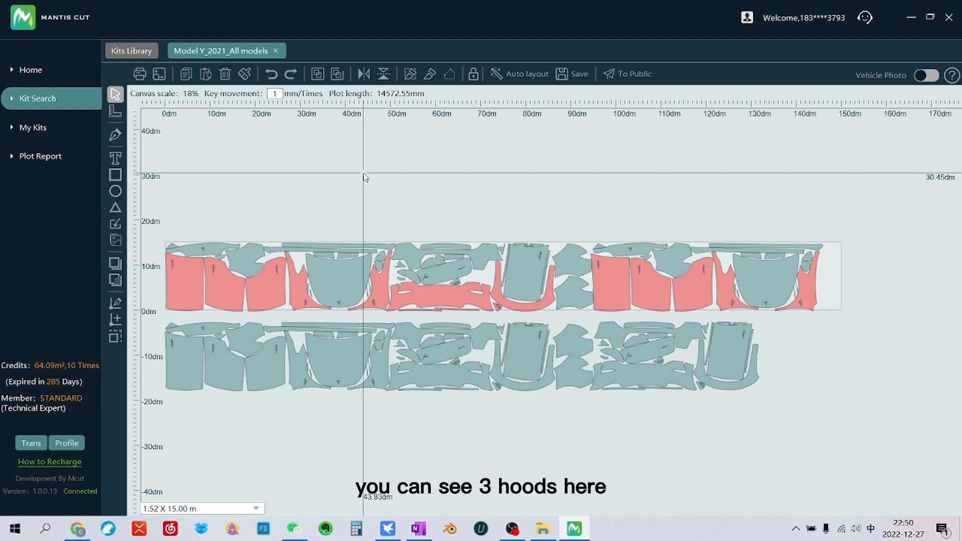
mouse_move(187, 234)
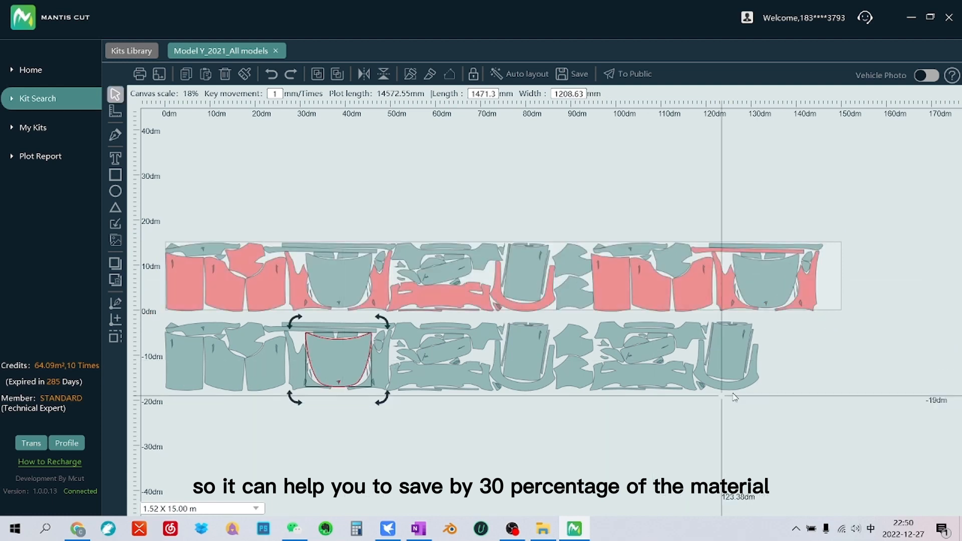
mouse_move(755, 377)
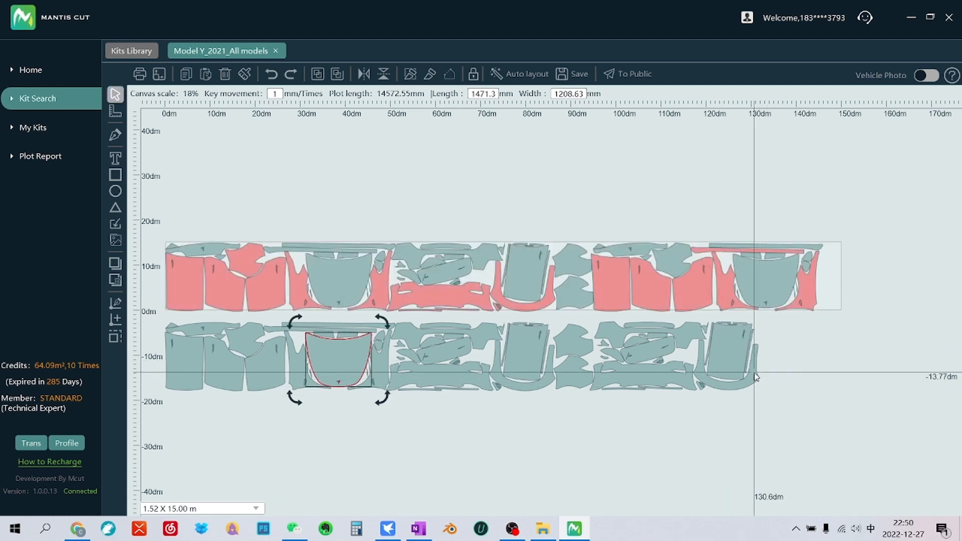